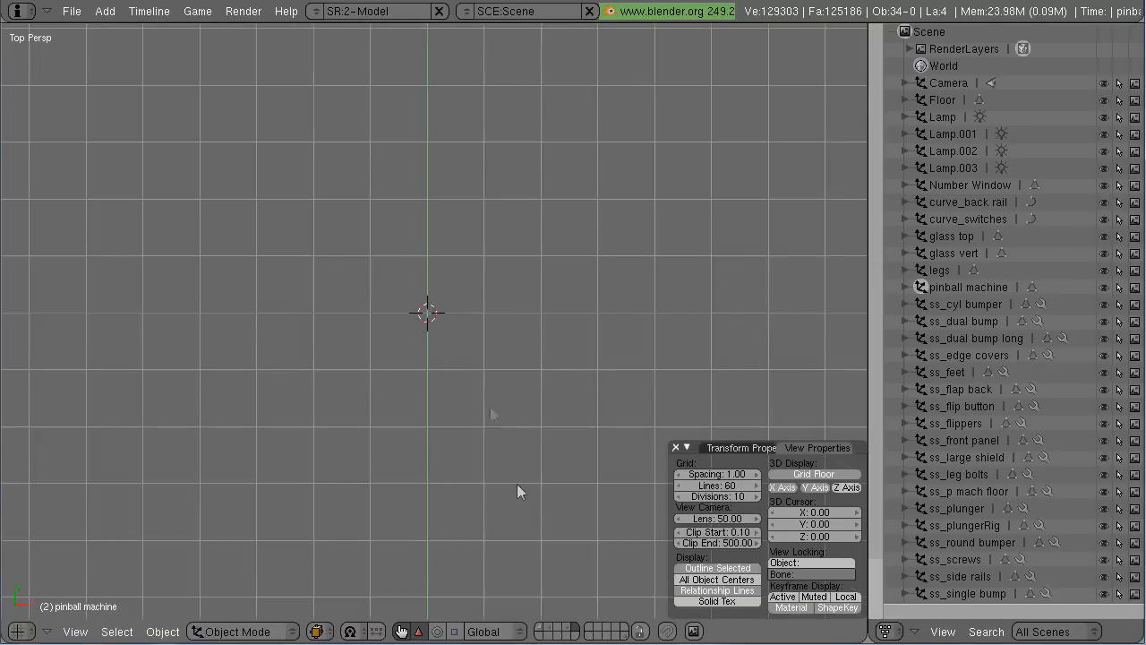
Step: Add a Bezier circle at the origin, edit its points, and show the Buttons Window
click(104, 10)
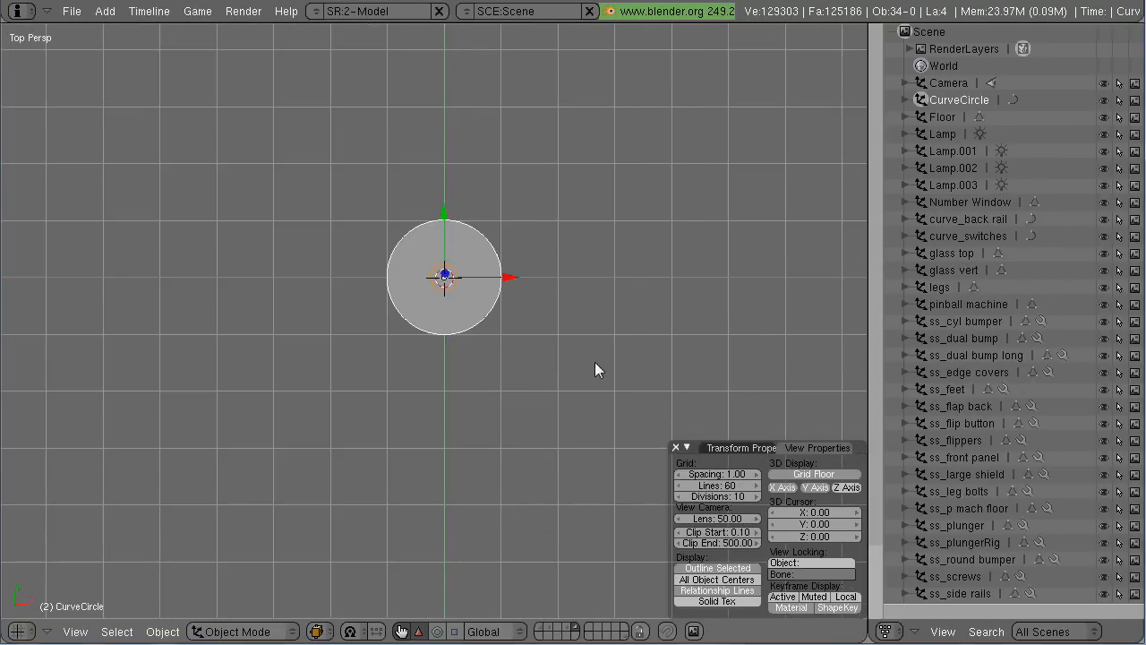
key(Tab)
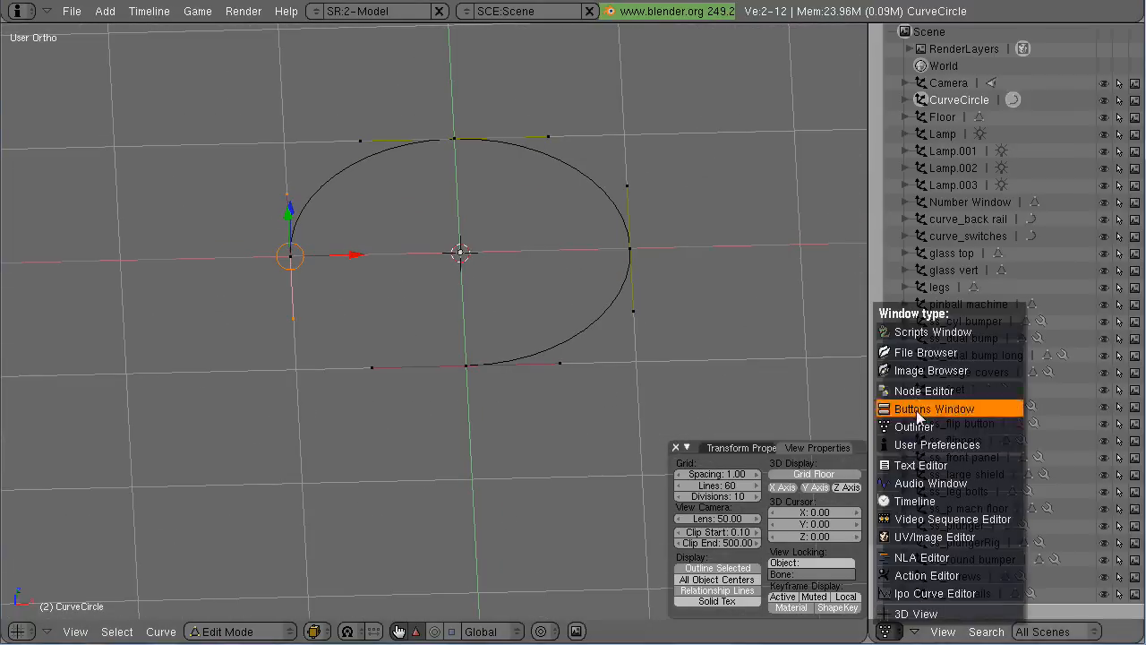
click(935, 409)
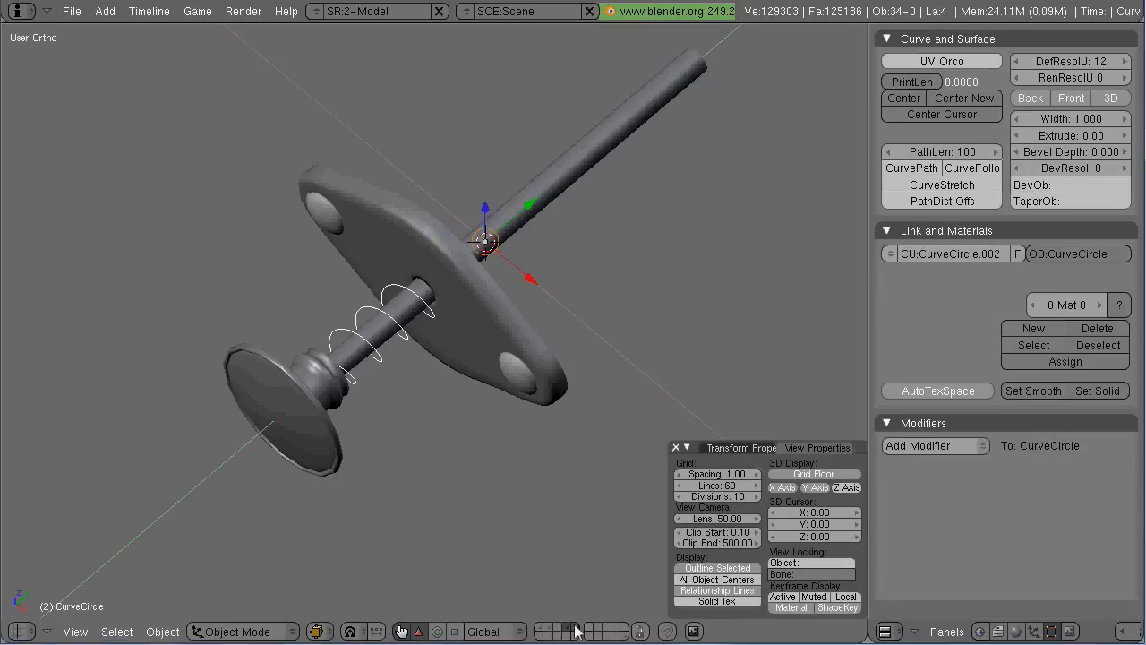
Step: Edit the coil's points side-on and pivot transforms about the 3D cursor
key(Tab)
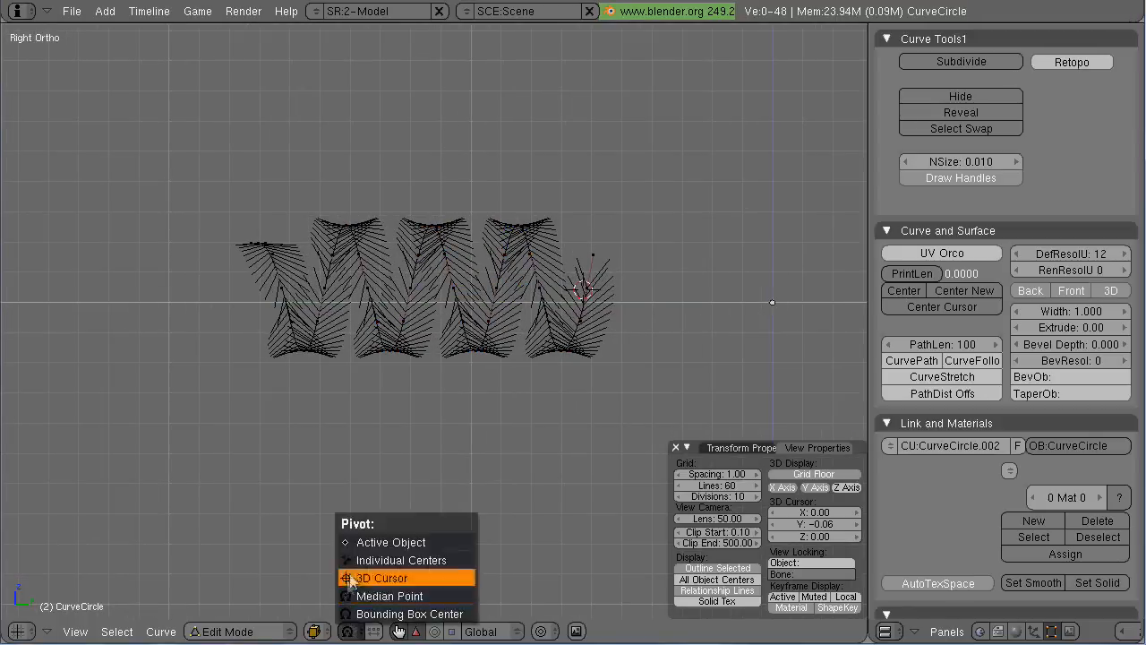
click(381, 577)
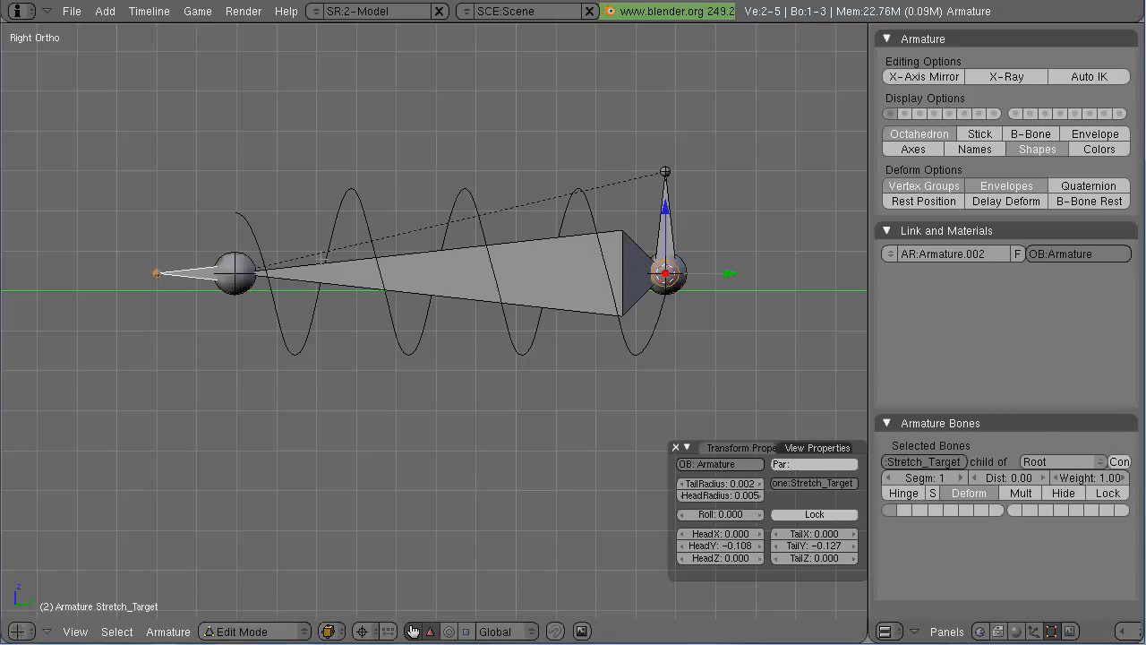
Step: Add the Stretch_Target bone and a small profile circle at the origin
click(235, 630)
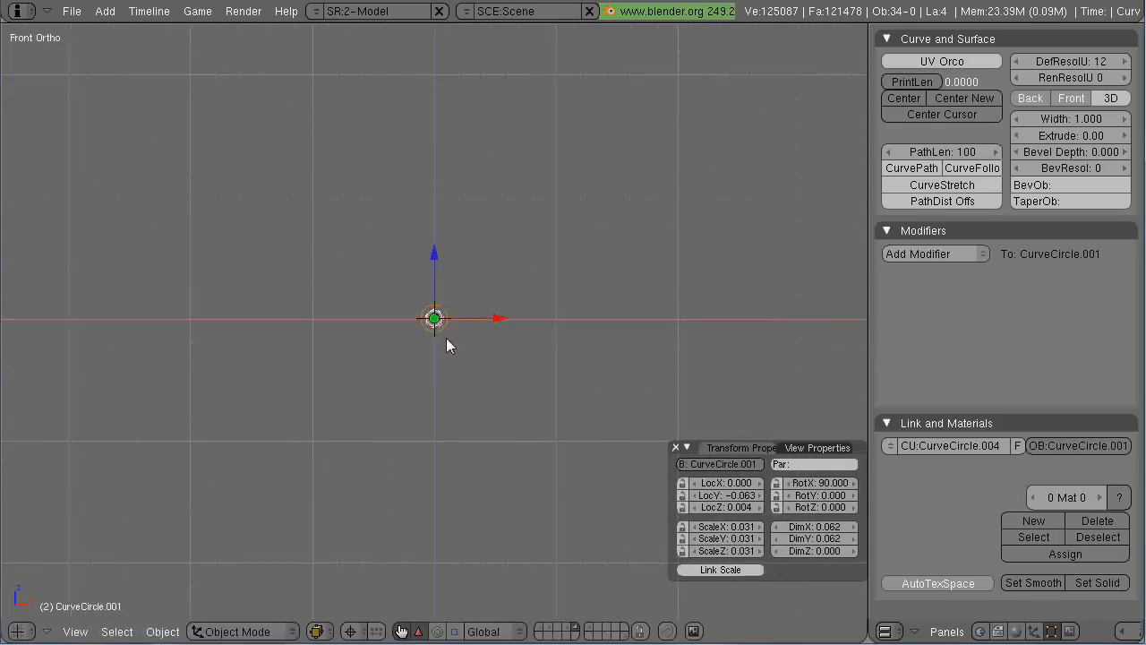
Step: Bevel the coil with the SpringLoft profile circle to make a solid round wire
key(Tab)
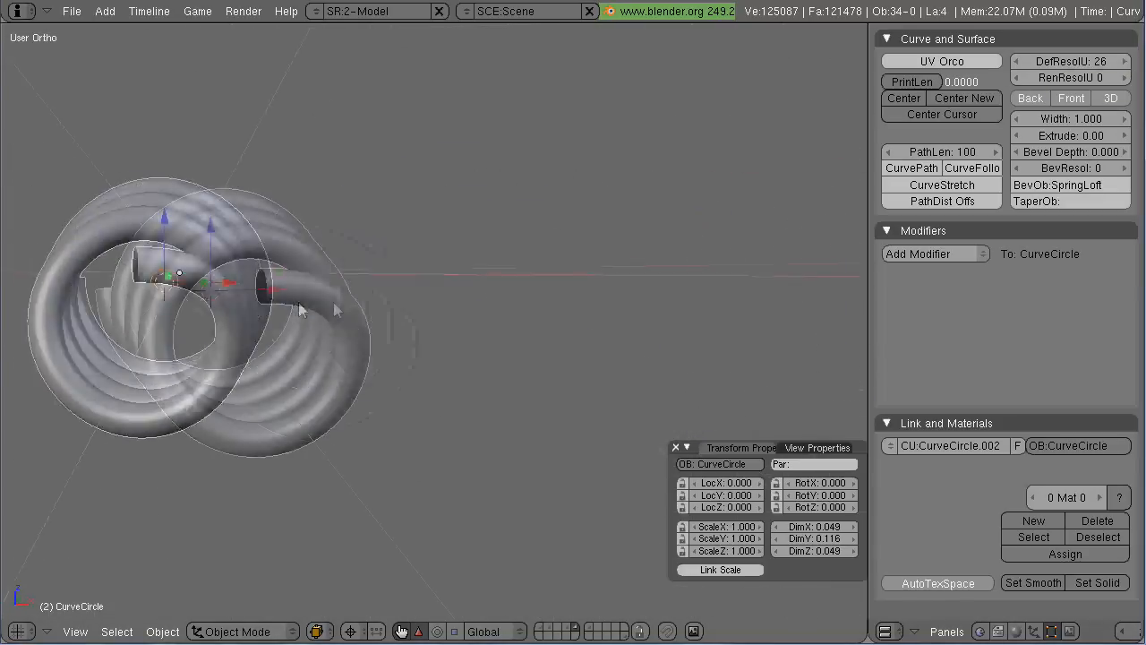
drag(269, 286, 492, 260)
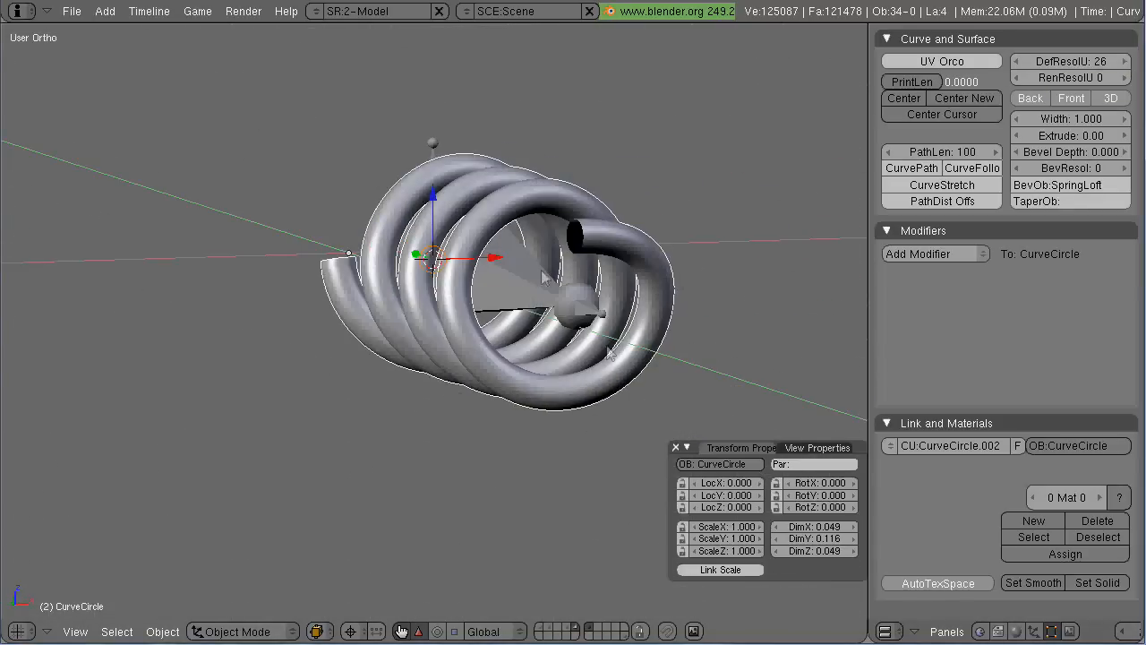
click(240, 630)
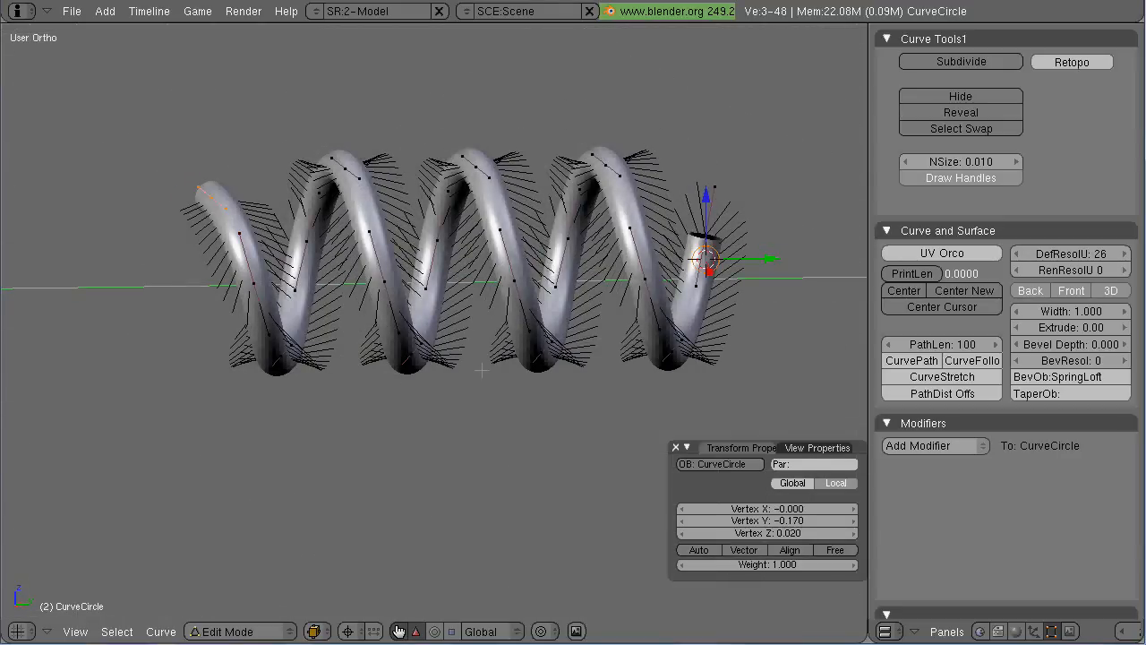
Step: Hook the coil ends to Empty and Empty.001, shown as Arrows of size 0.010
click(935, 444)
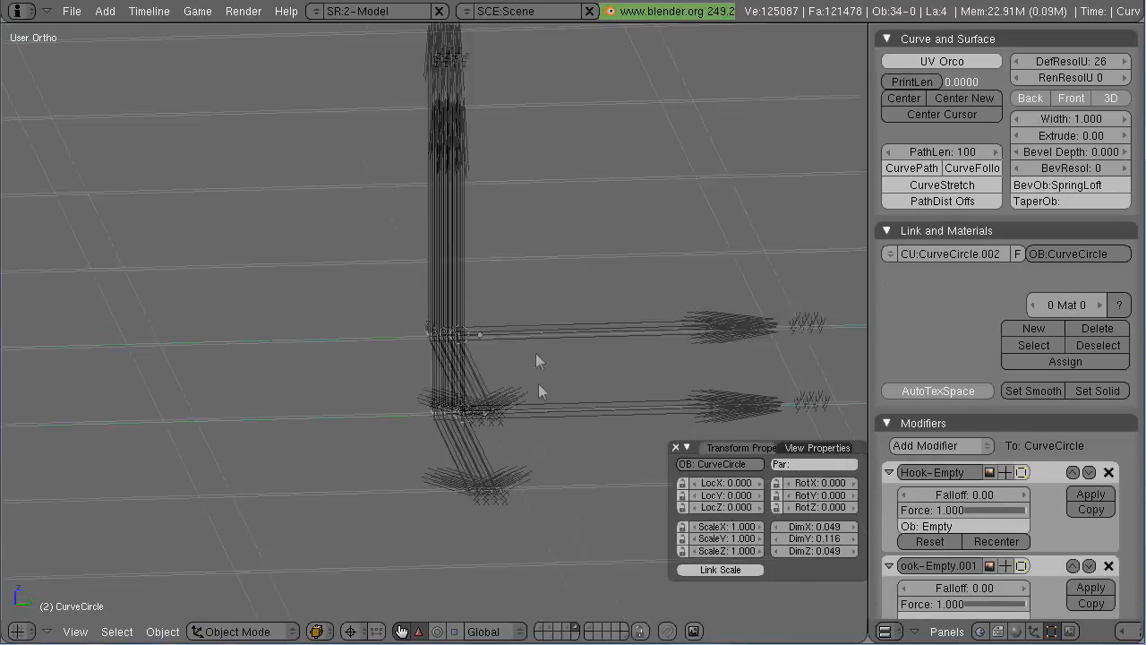
click(466, 412)
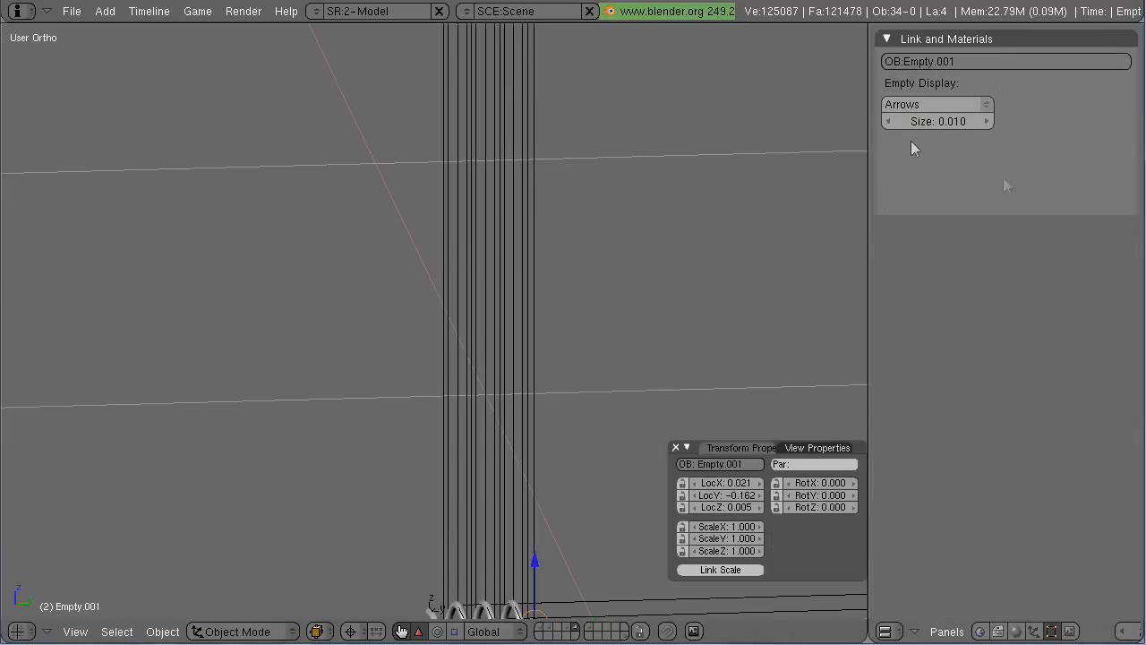
click(444, 386)
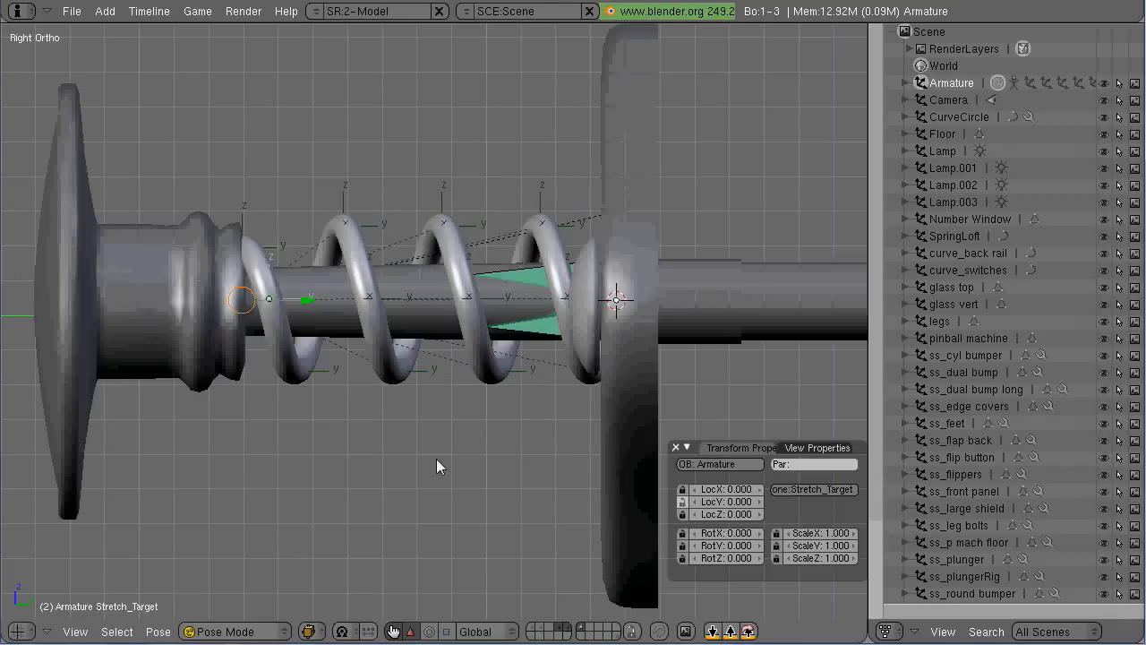
Step: Isolate the spring and stretch bone on an empty layer and switch the armature to Pose Mode
drag(439, 465, 482, 487)
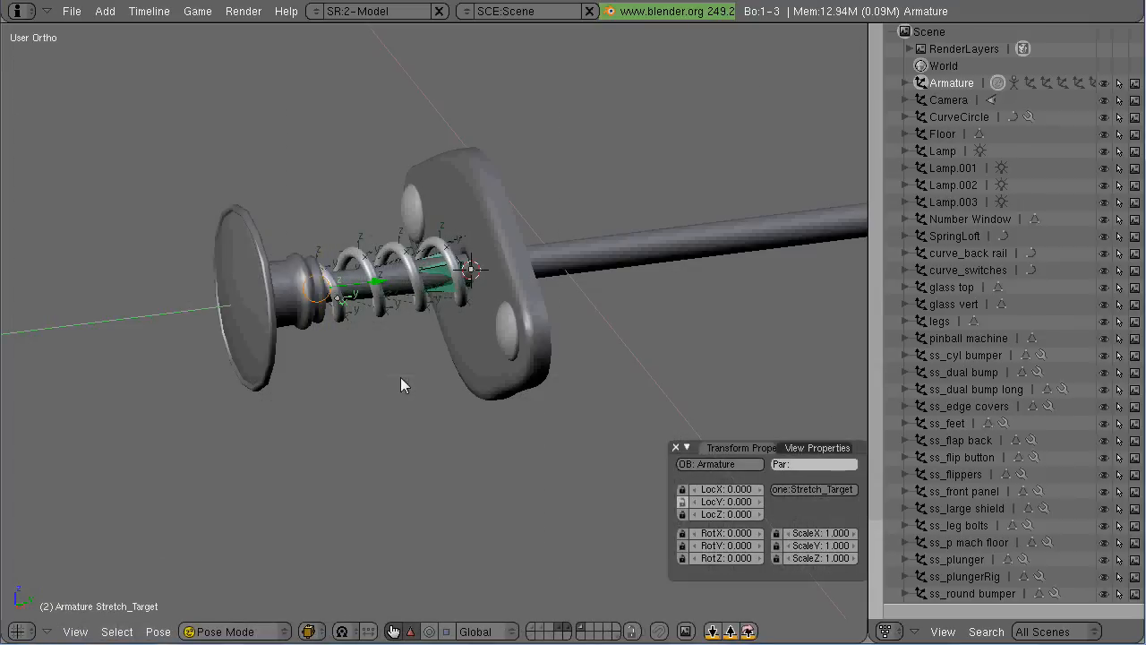
mouse_move(589, 634)
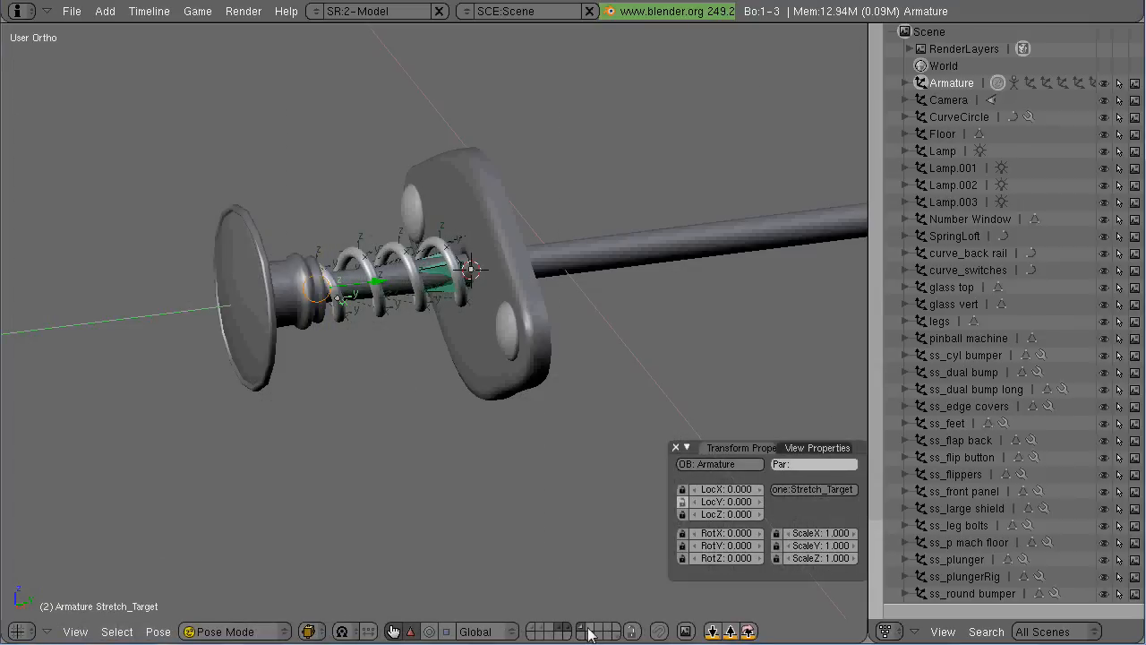
click(234, 631)
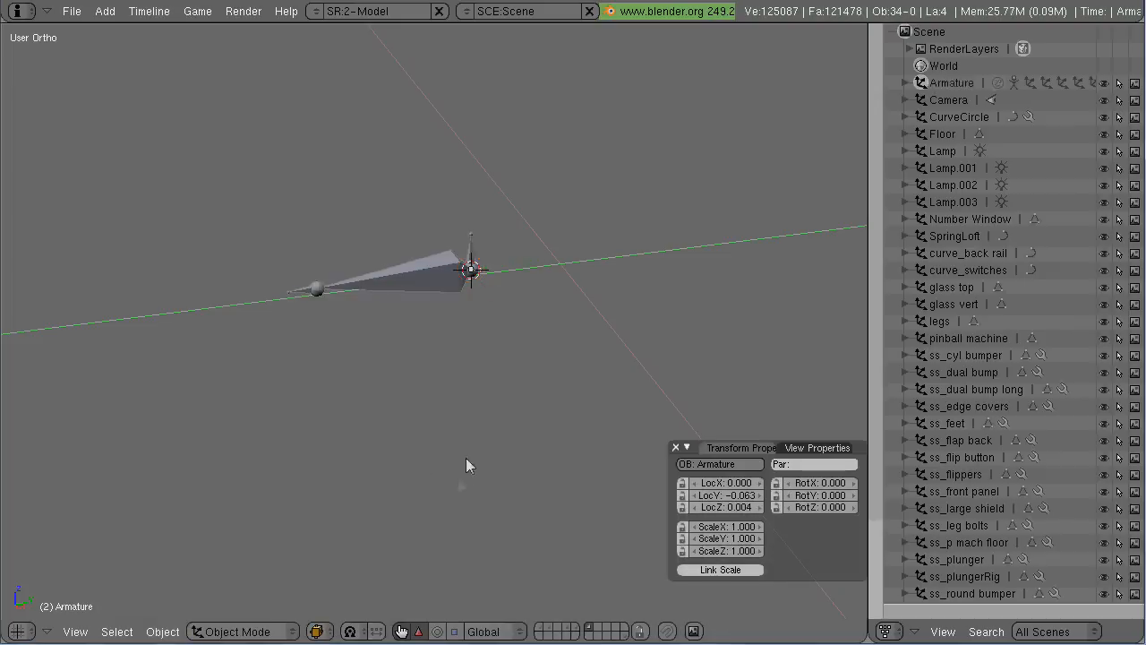
click(237, 630)
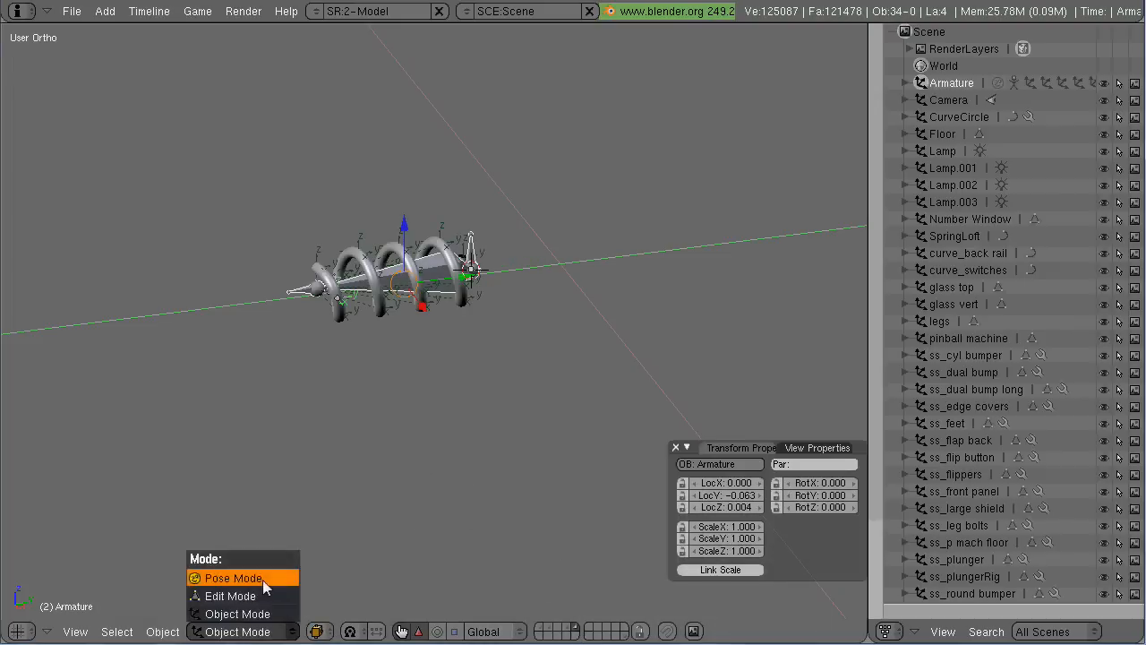
click(234, 577)
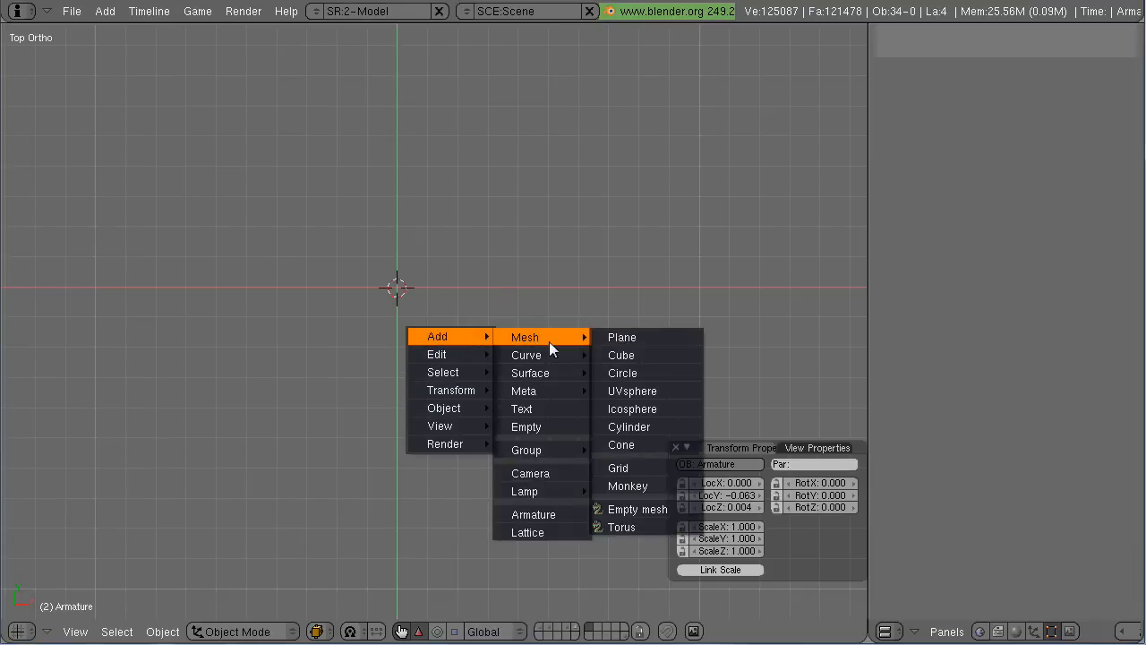
Step: Shape a cube into half the GZM_Arrow, mirror it about its centre, and save the file
click(620, 355)
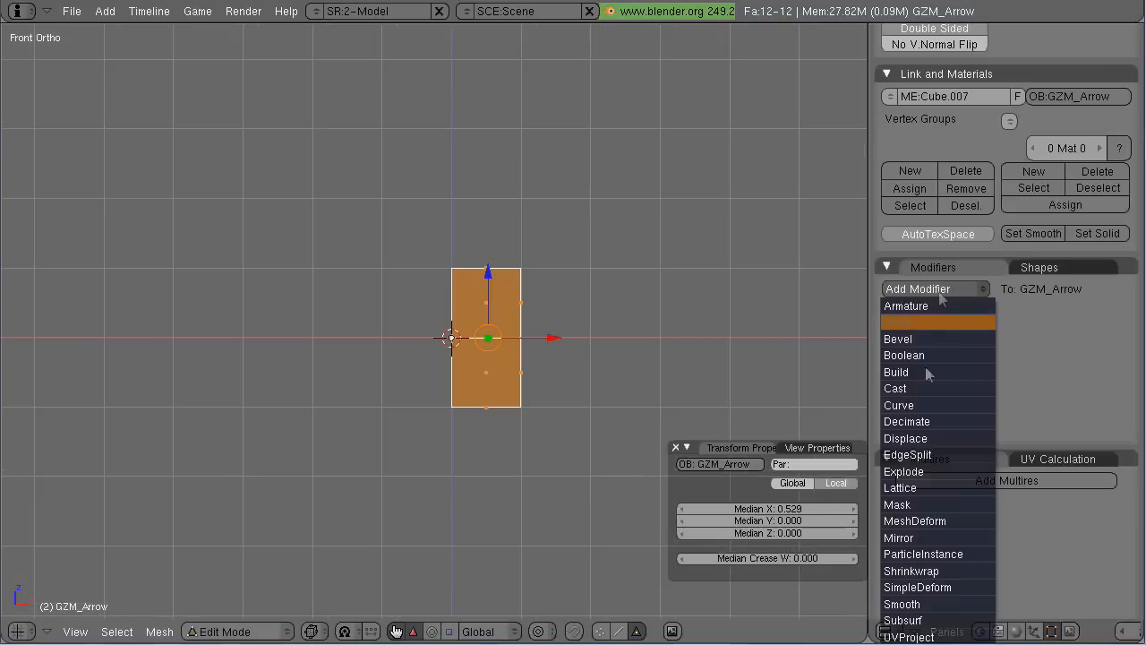
click(899, 537)
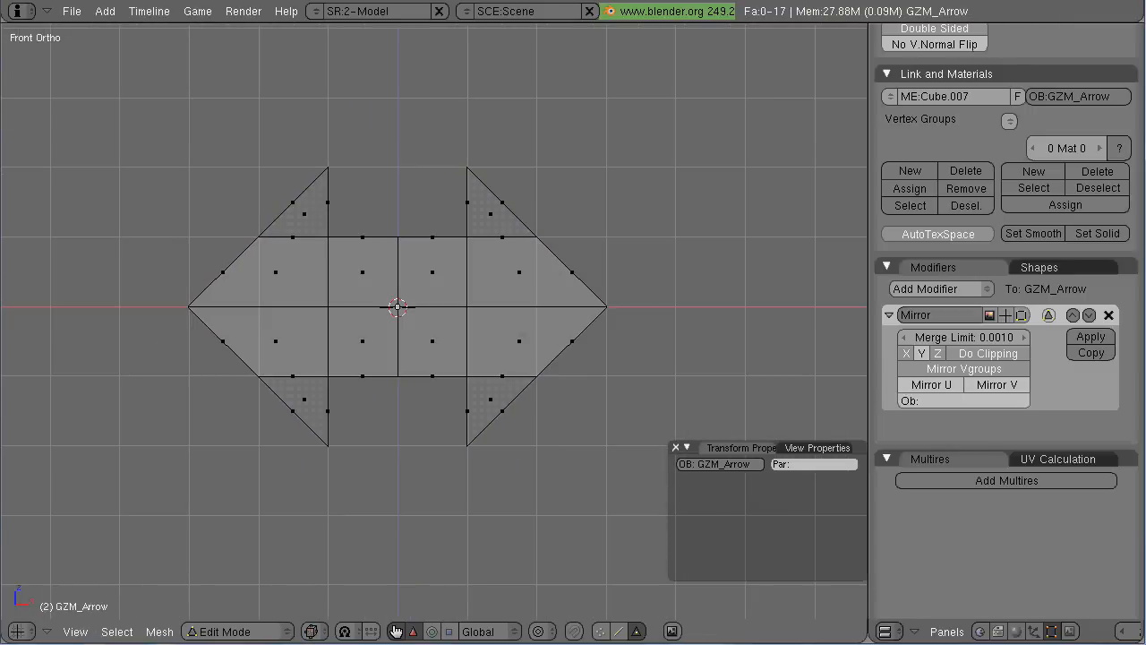
key(Tab)
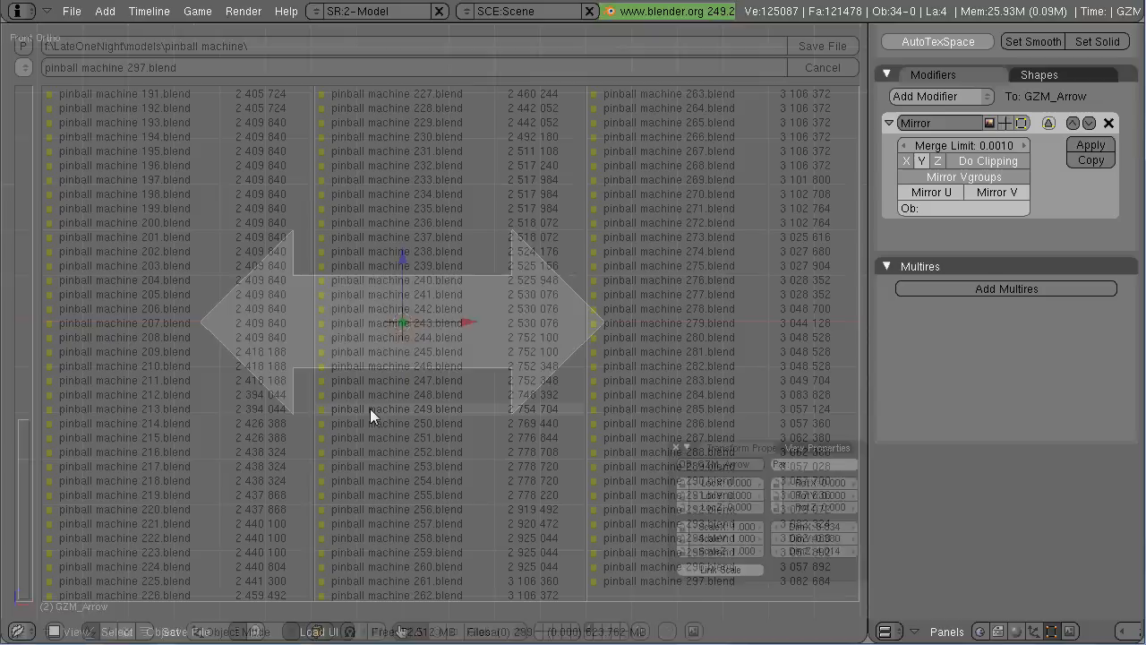
Step: Extrude the arrow, scale it down and place it beside the plunger knob
click(820, 68)
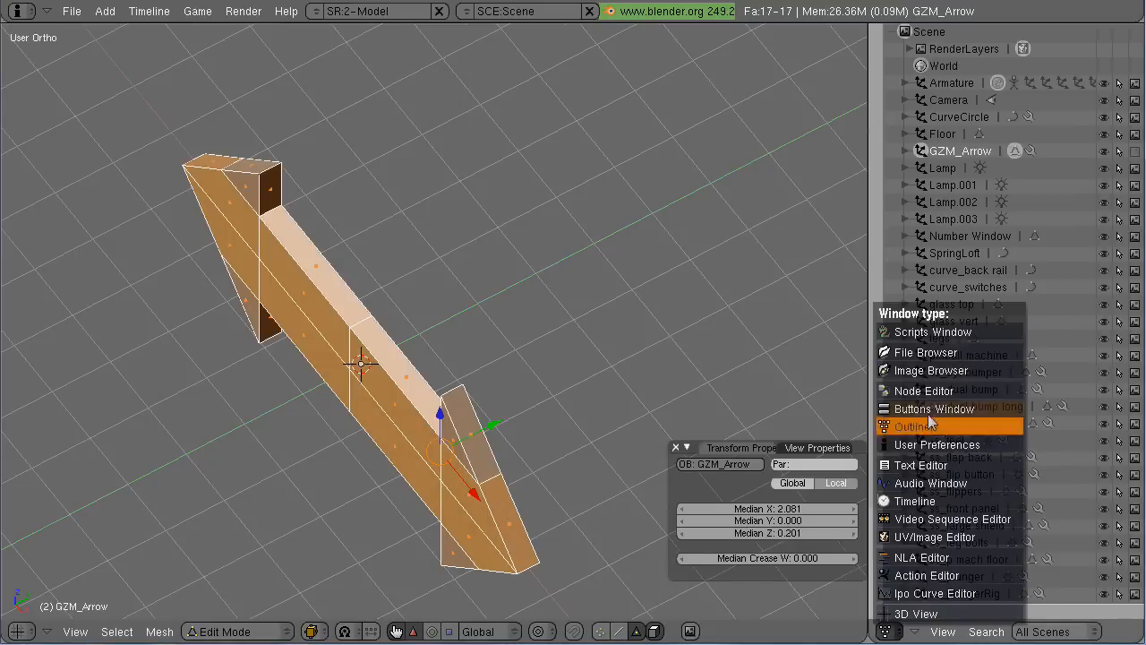
click(935, 408)
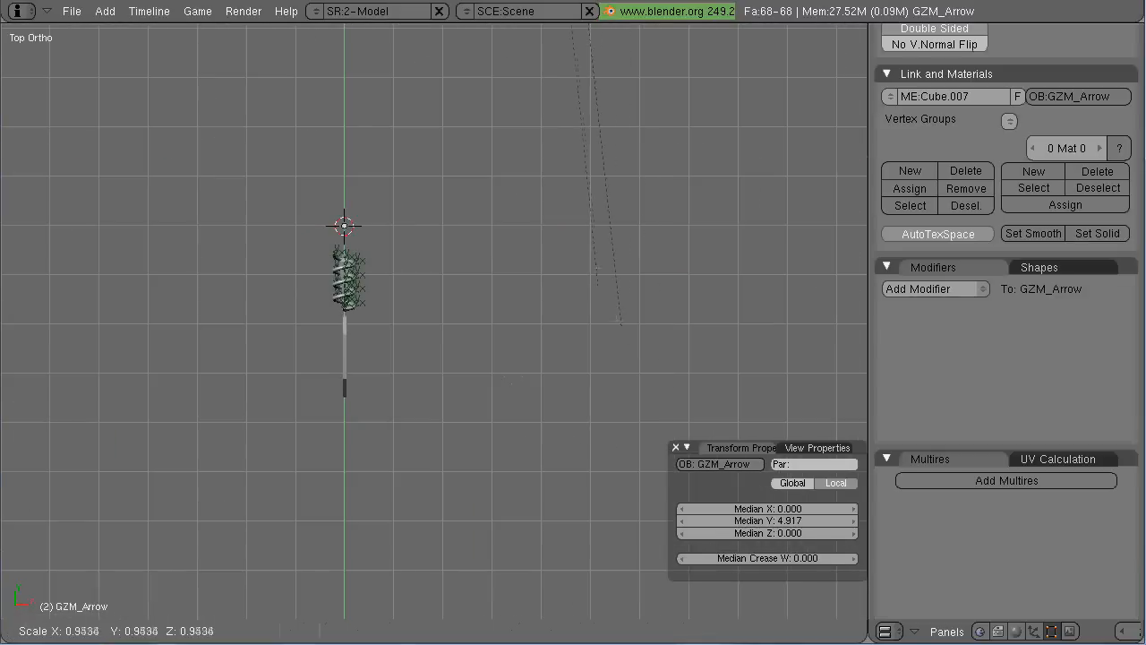
key(Tab)
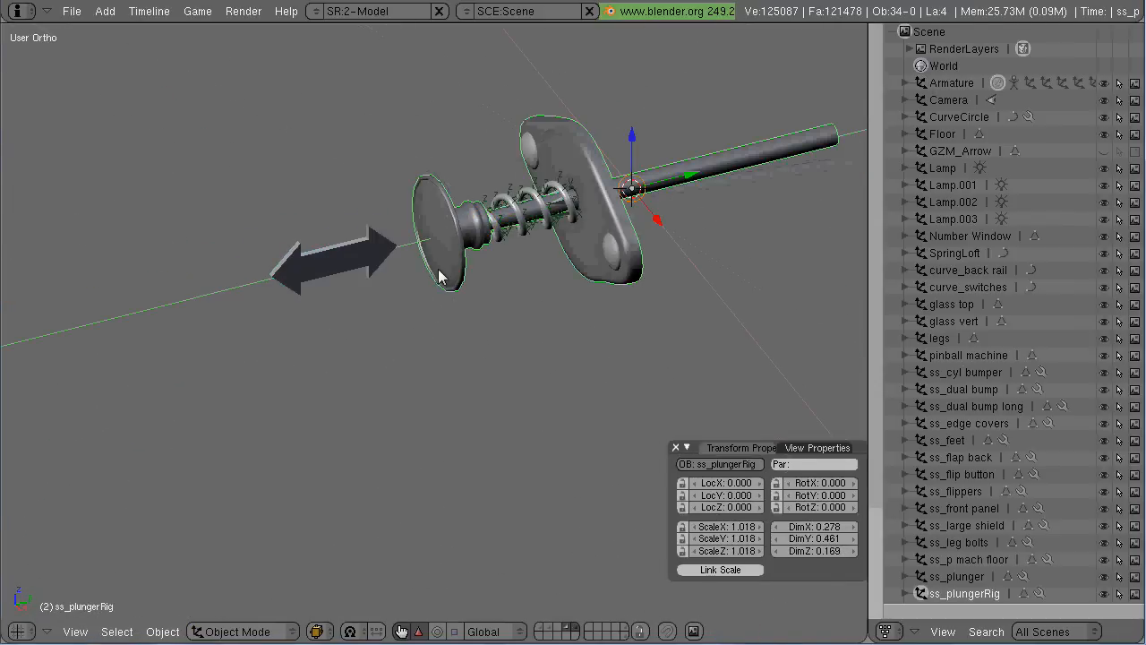
Step: Draw the armature's control bone as the GZM_Arrow custom shape in Pose Mode
key(Tab)
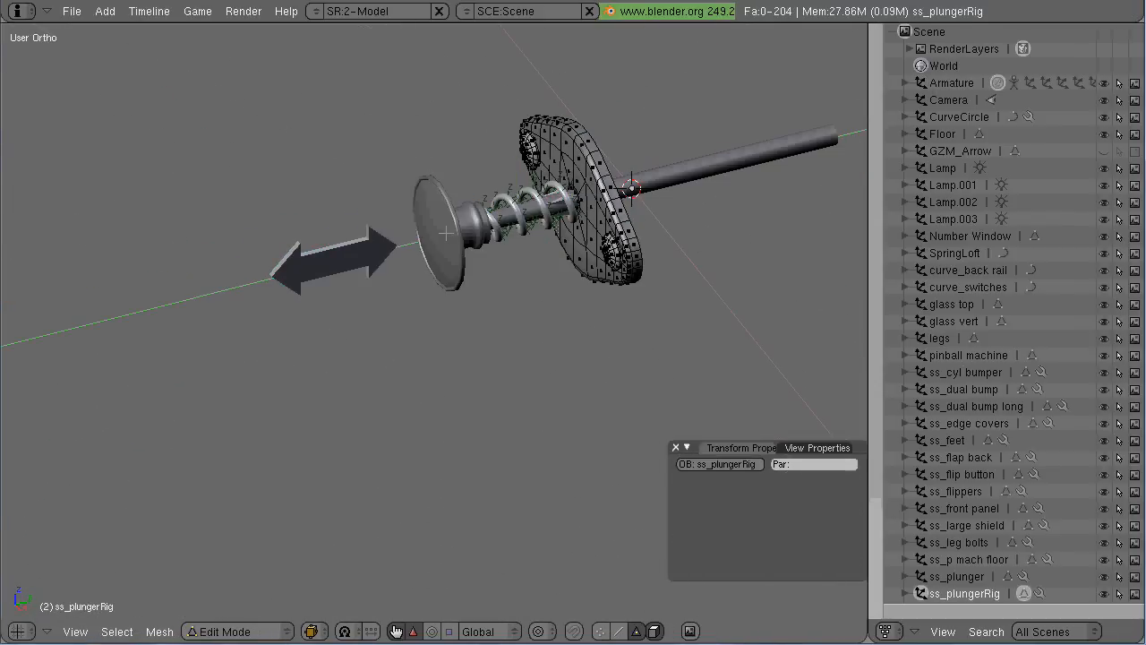
click(224, 630)
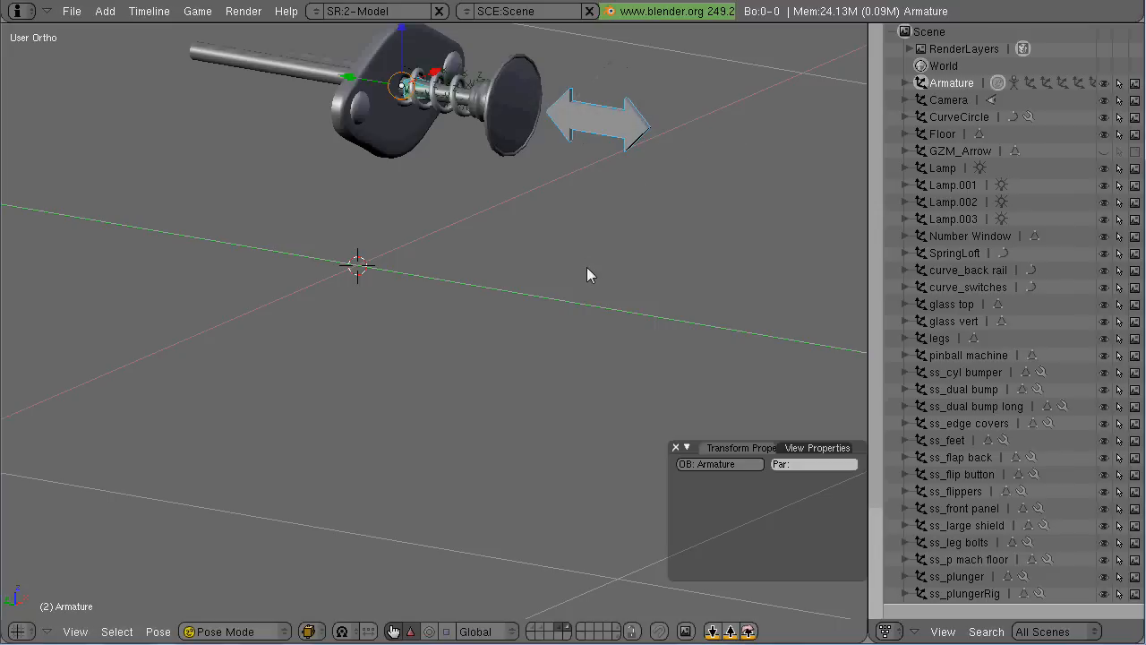
Step: Move the plunger rig to the machine's layers and position it on the cabinet front
click(233, 631)
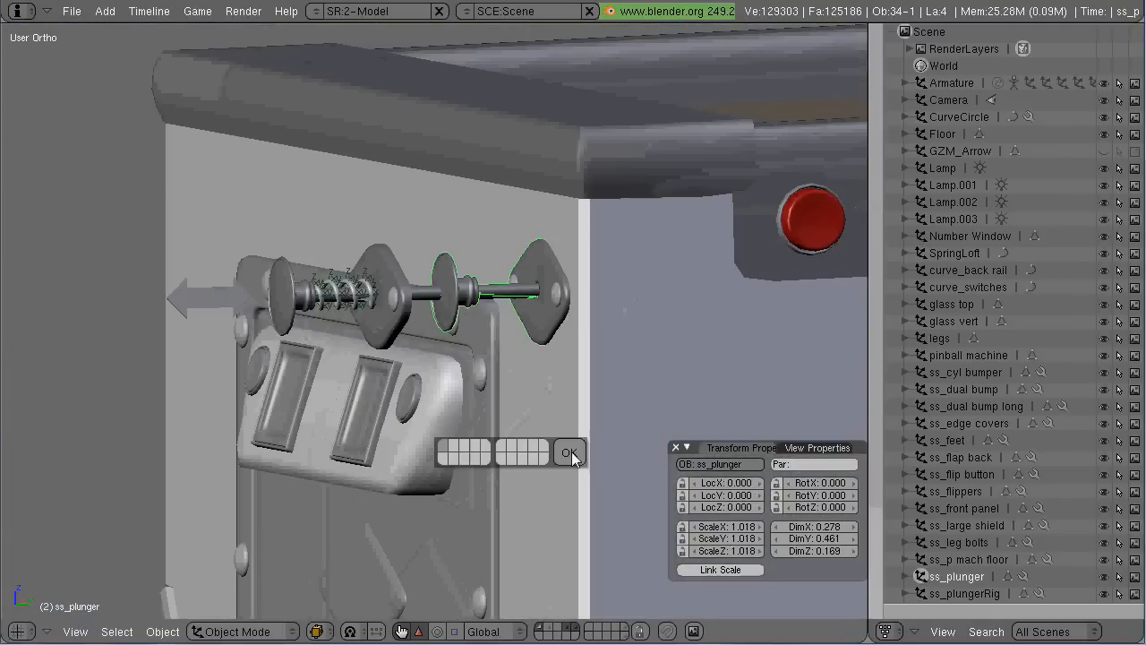
click(570, 452)
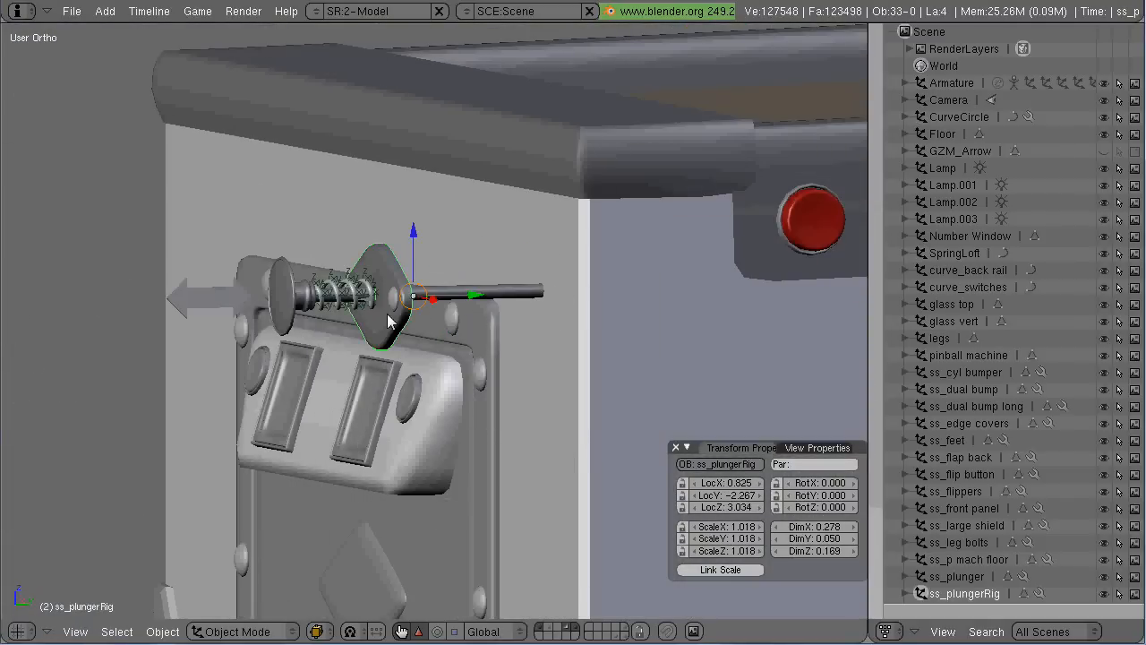